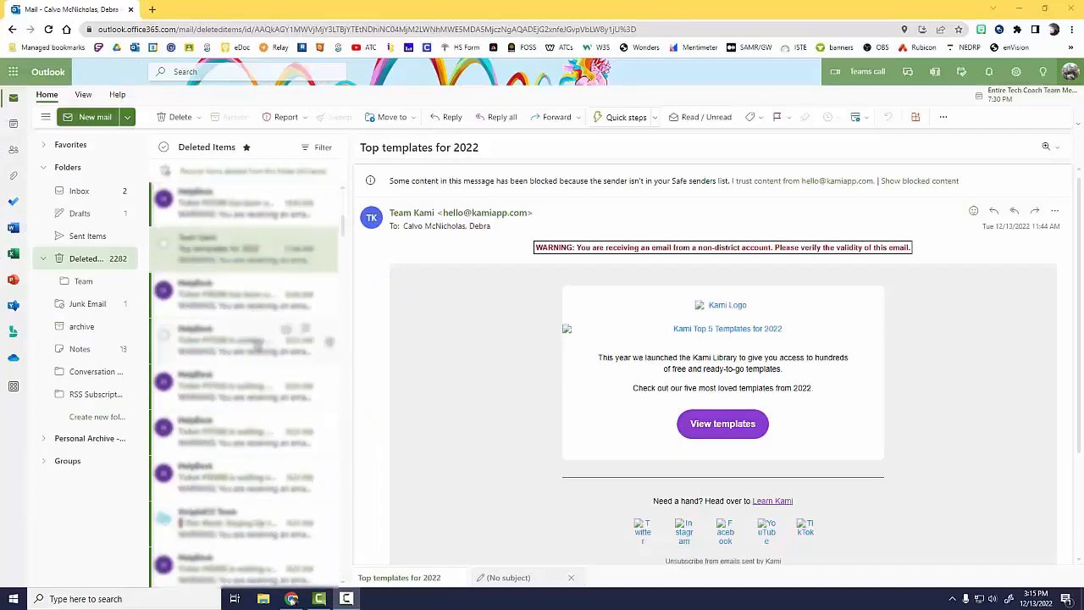
# Step: Switch from the mailbox to the Calendar app in Outlook on the web
pyautogui.scroll(-3)
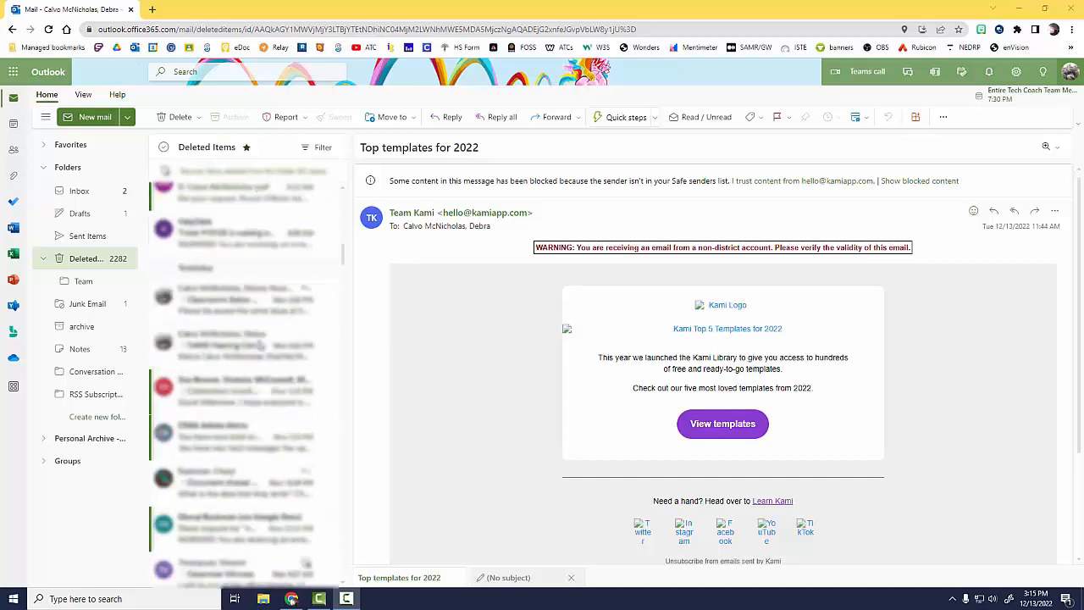
pyautogui.scroll(-3)
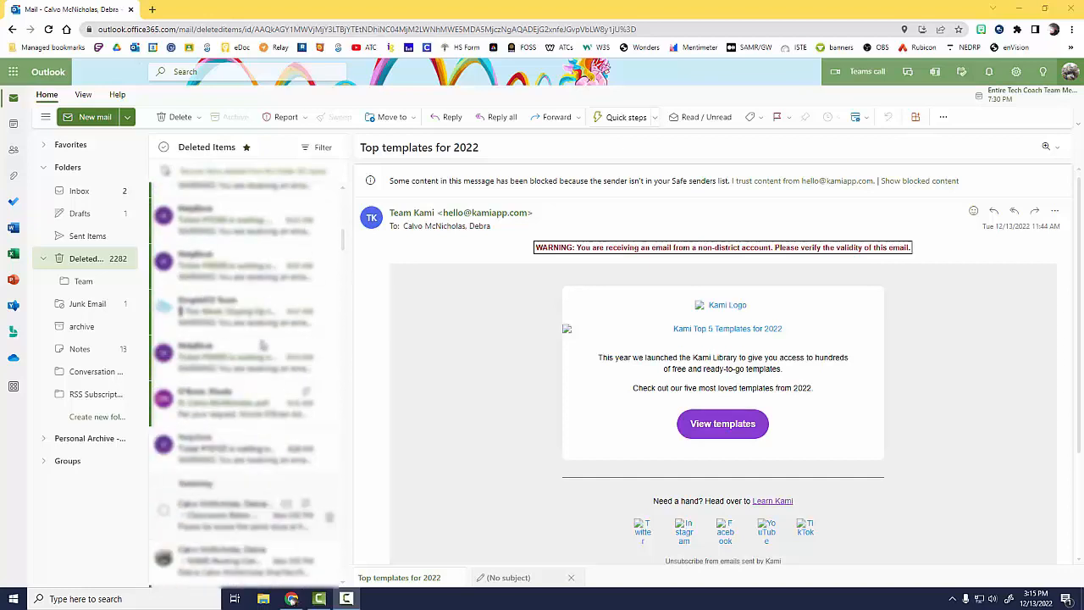
pyautogui.scroll(-3)
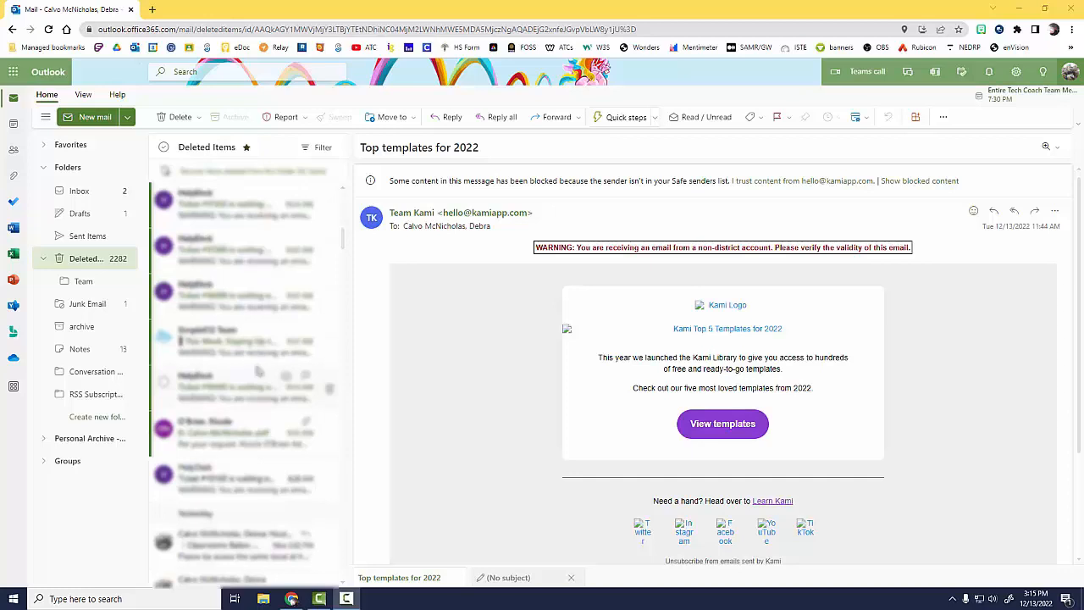
pyautogui.click(246, 249)
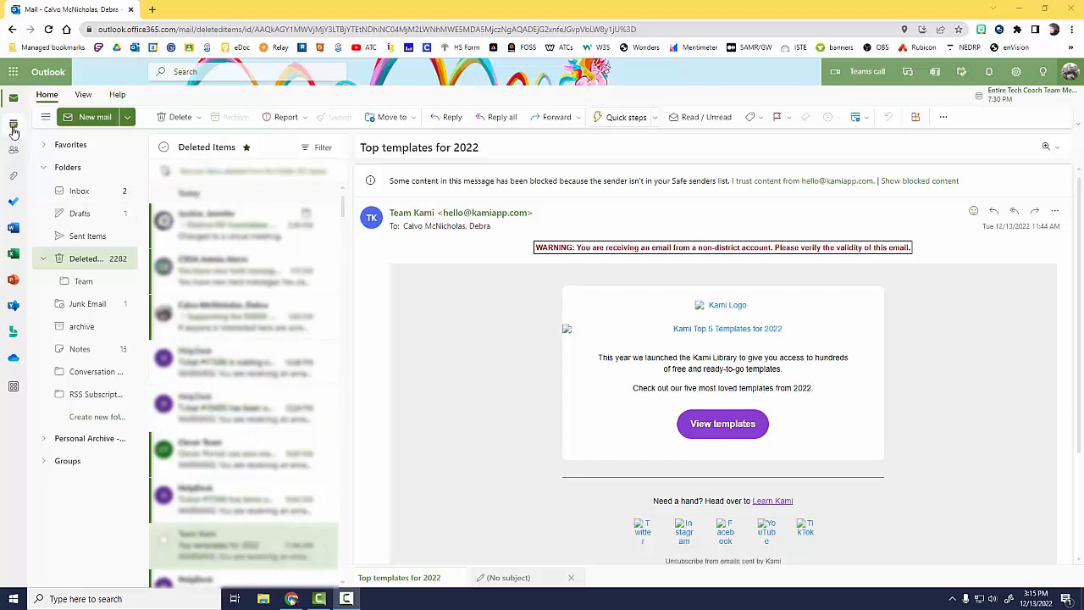
pyautogui.click(13, 126)
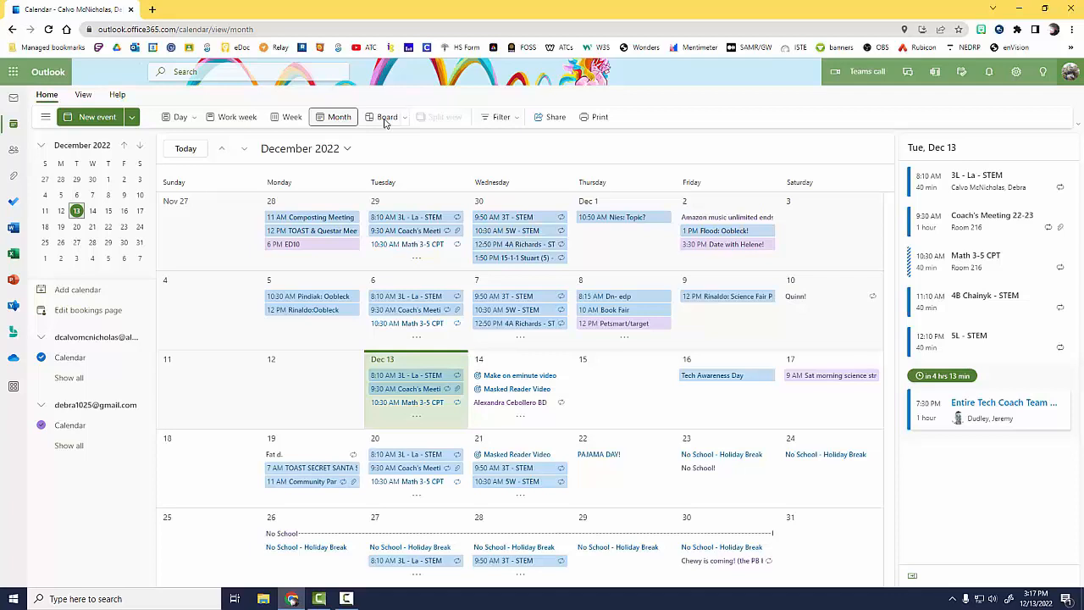
# Step: Show the calendar in Board view and add a Tasks list beside the calendar and agenda
pyautogui.click(382, 116)
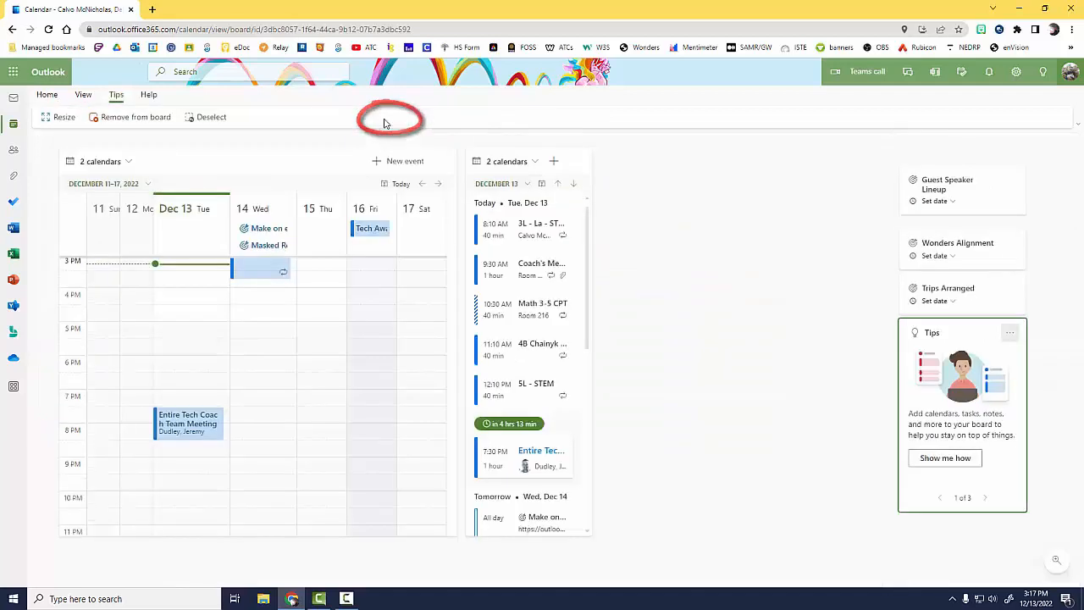
pyautogui.scroll(-3)
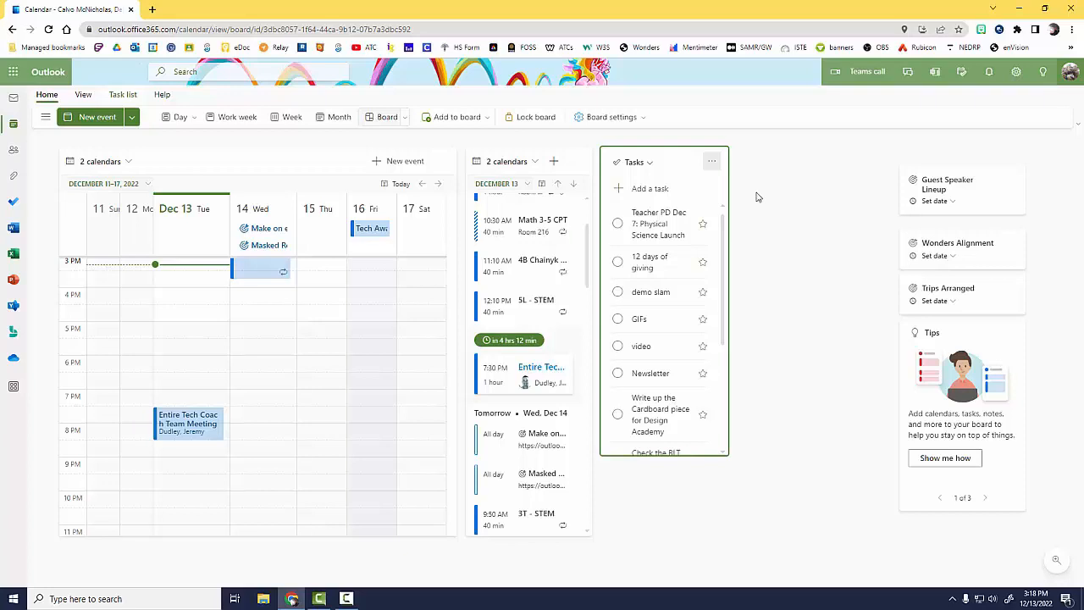
# Step: Add a 'Masked Reader Video' goal to the board with a December 14 due date
pyautogui.click(454, 117)
pyautogui.write('Masked Reader Video')
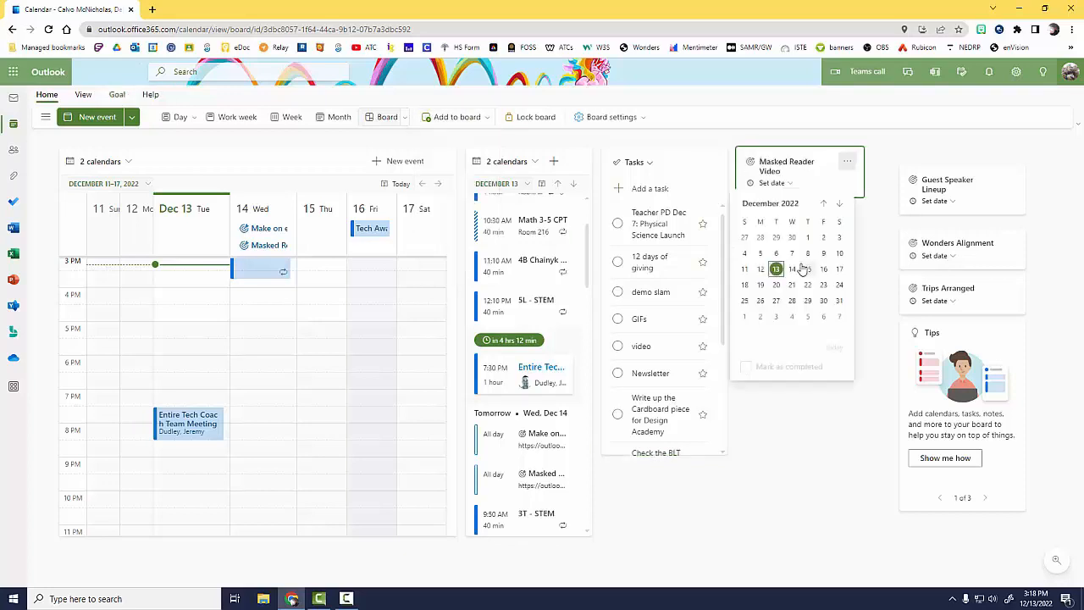
pyautogui.click(793, 267)
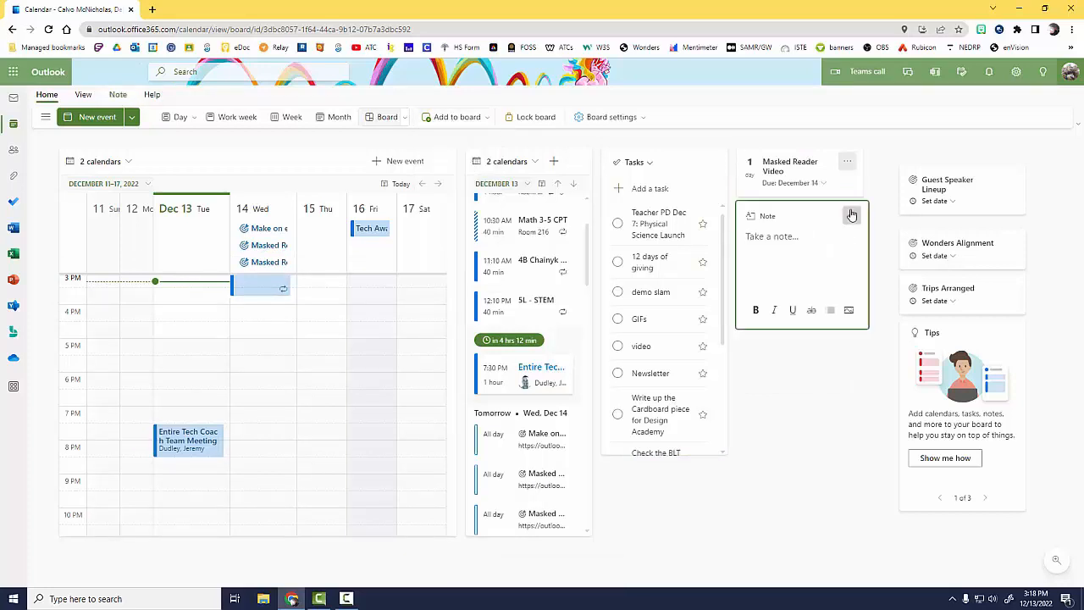
# Step: Add a sticky note reading 'SMILE!' and an Albany weather card to the board
pyautogui.write('AS')
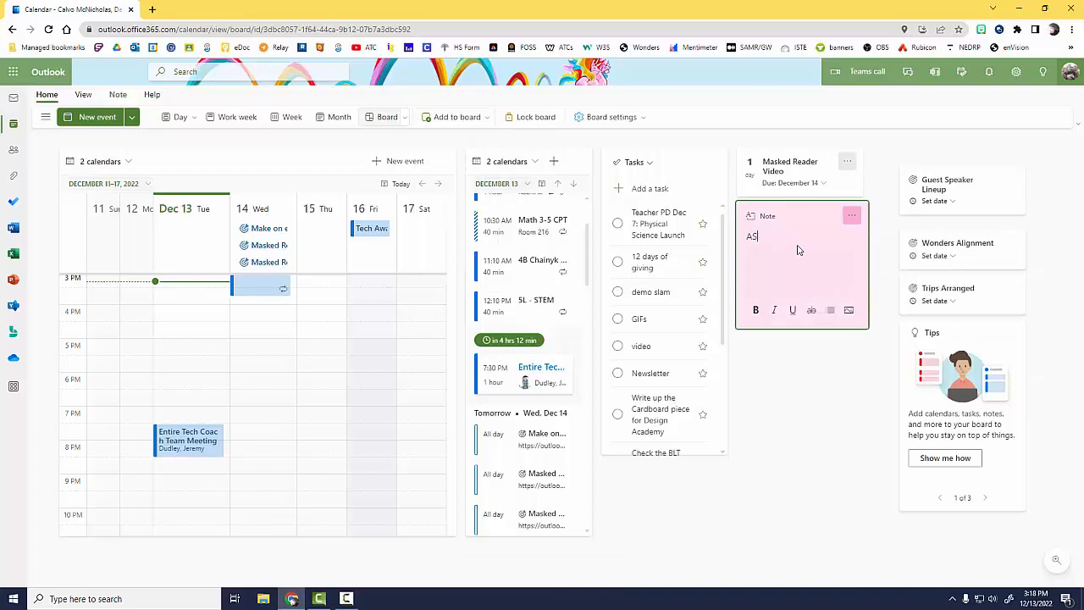
pyautogui.write('SMILE!')
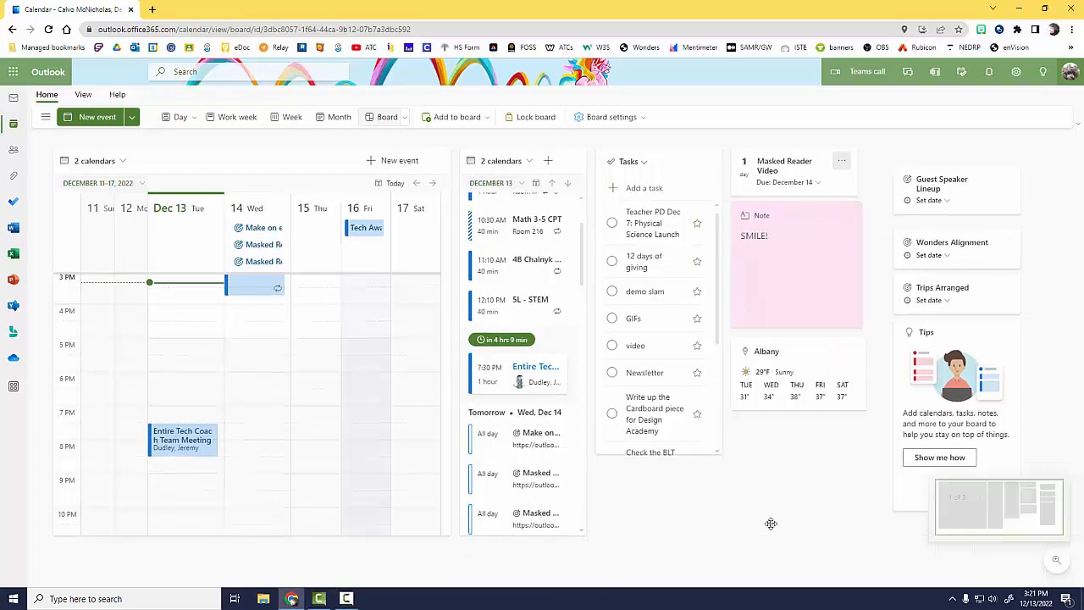
pyautogui.scroll(-3)
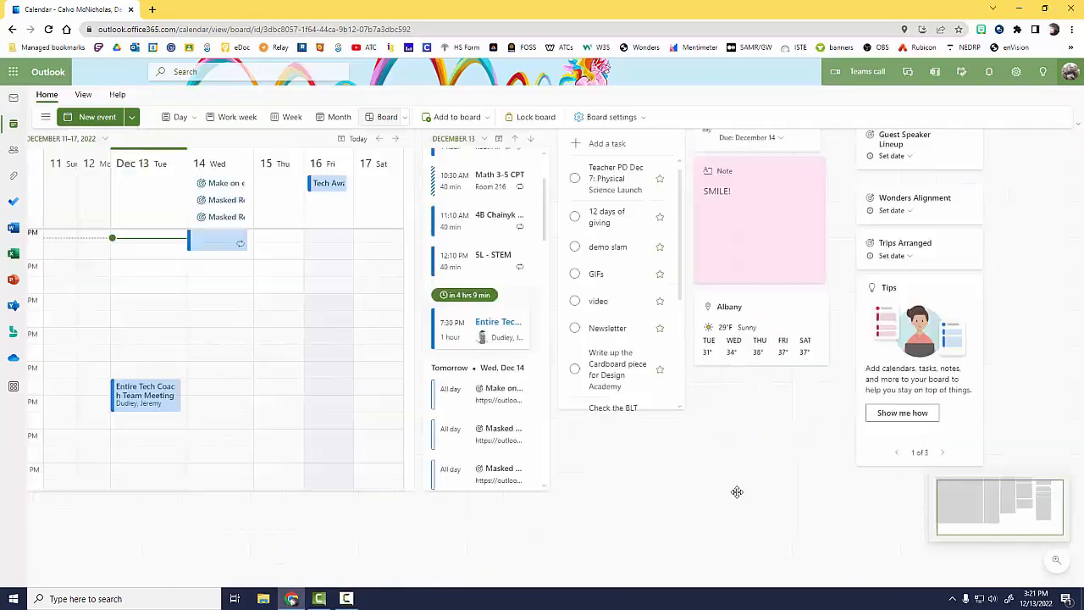